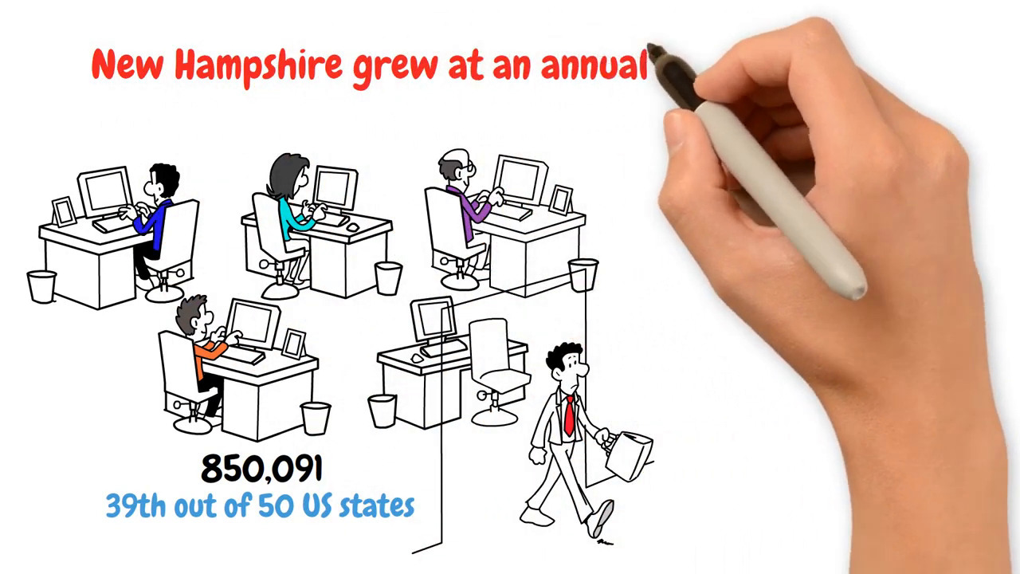
text(iseannualized3.6%)
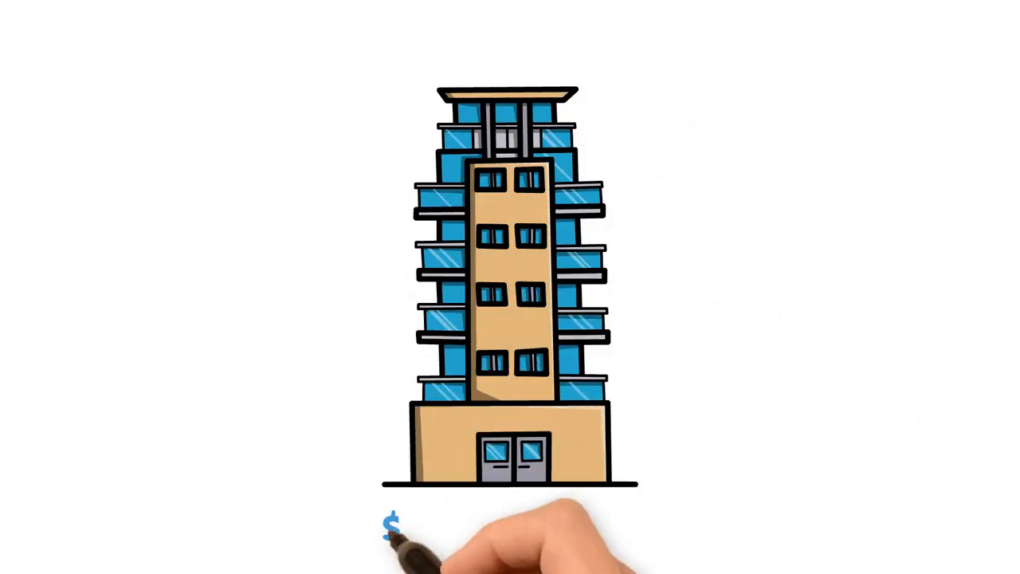
text($484.2 million)
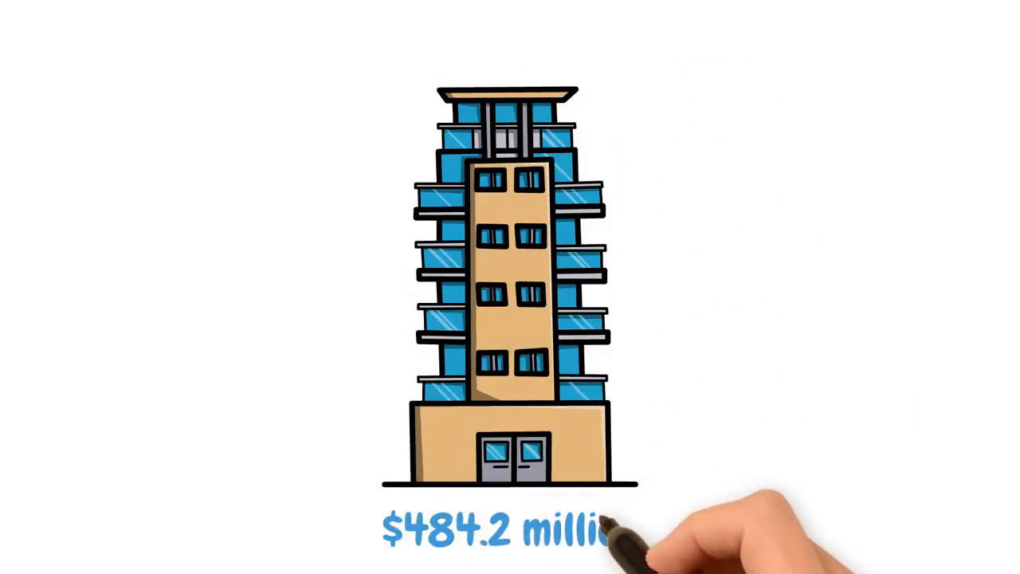